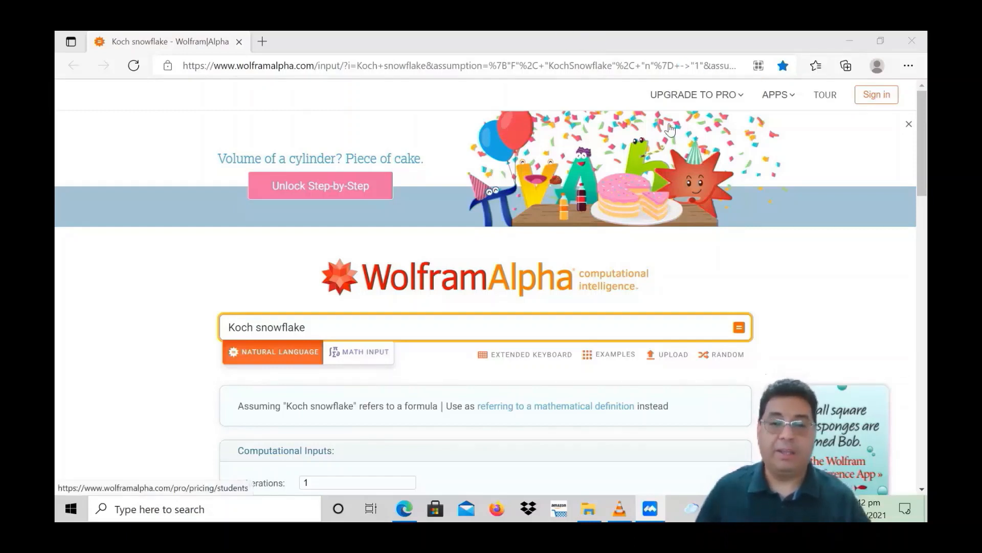
mouse_move(368, 302)
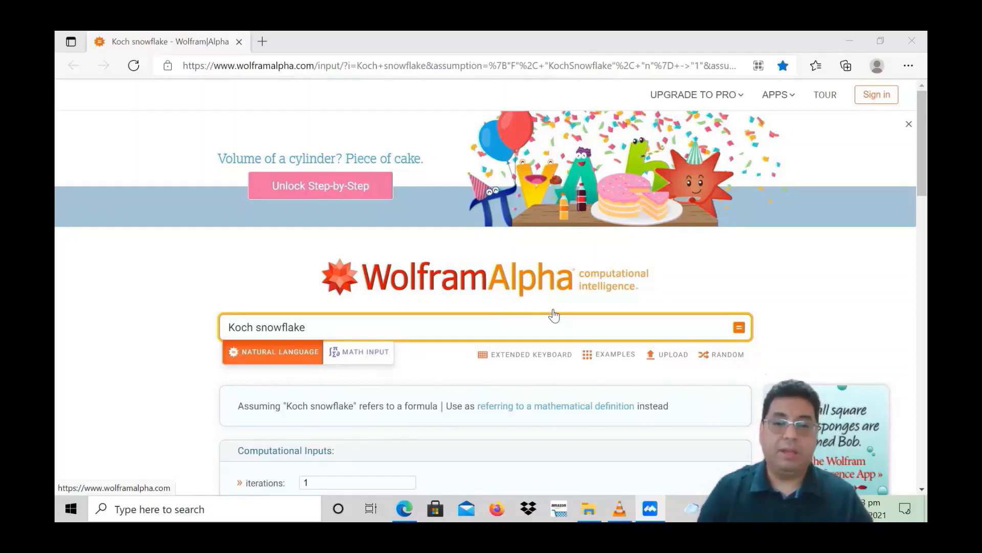
mouse_move(614, 357)
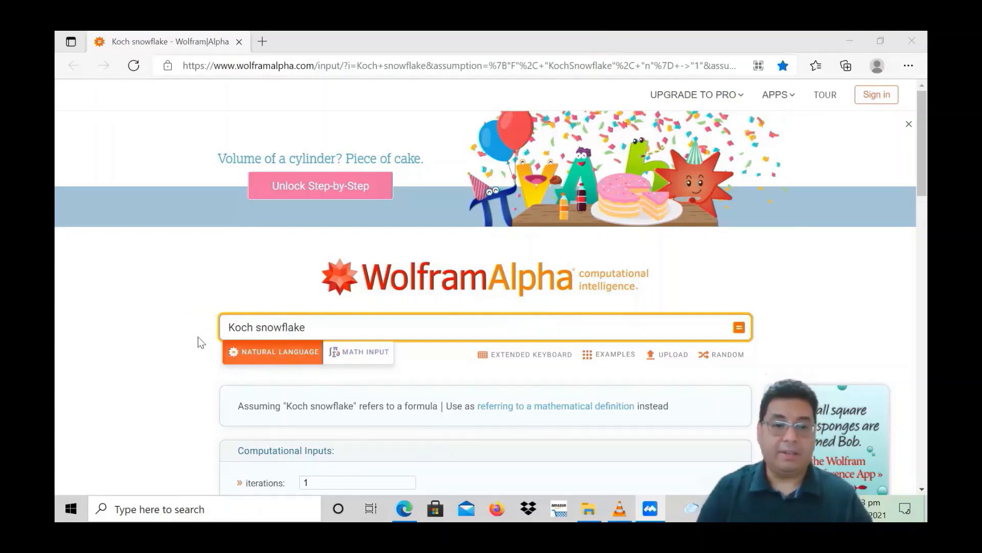
Scroll past Computational Inputs to the one-iteration star result and its iteration rule.
scroll("down", 3)
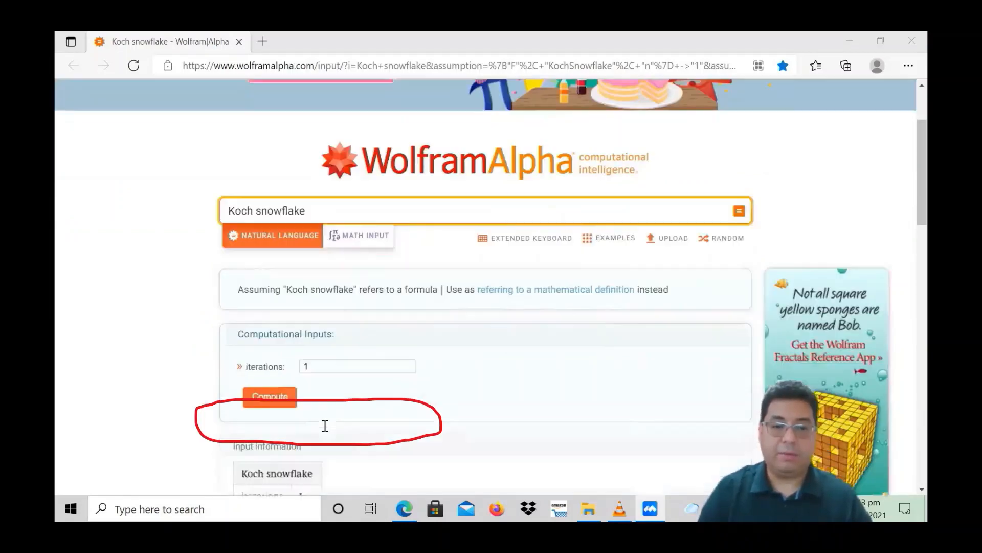
scroll("down", 3)
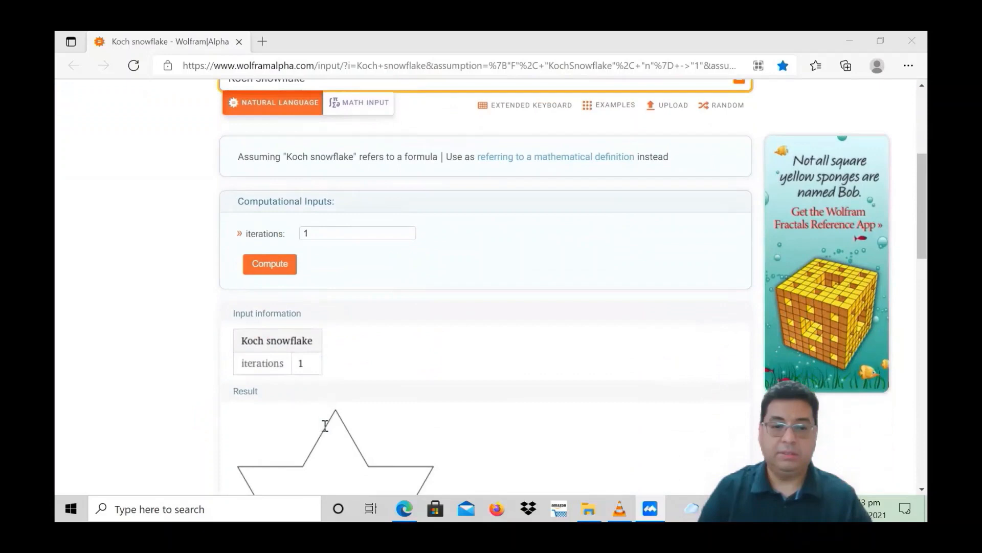
scroll("down", 3)
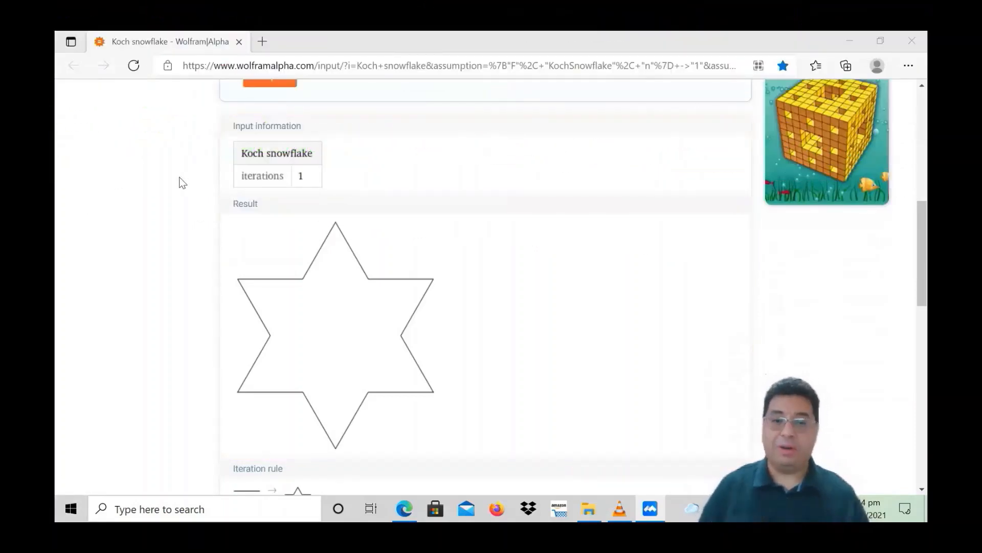
scroll("down", 3)
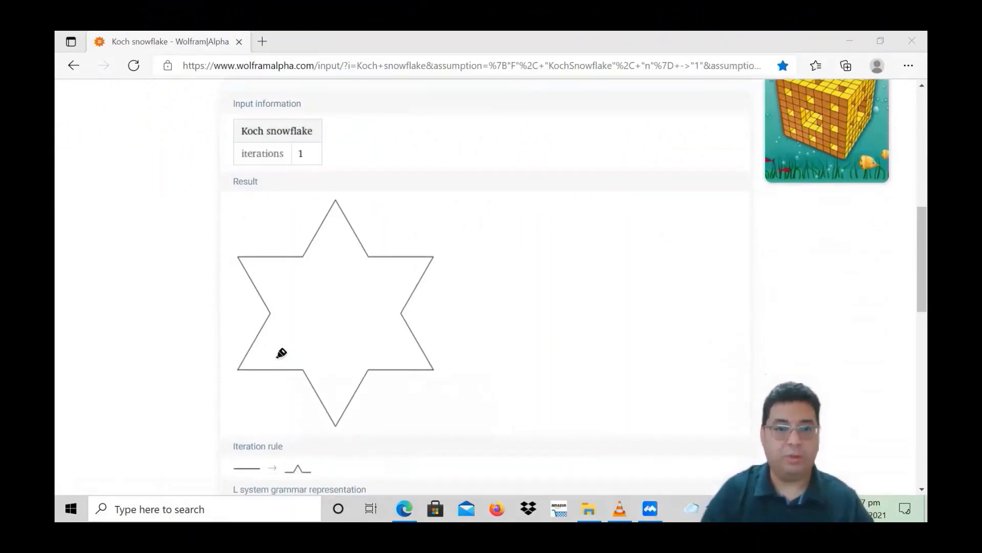
mouse_move(262, 255)
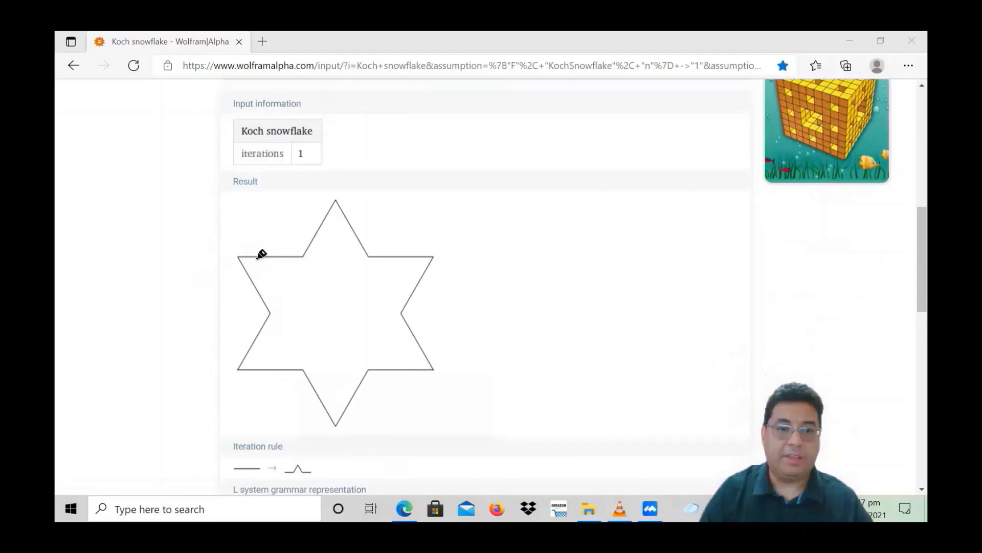
mouse_move(248, 249)
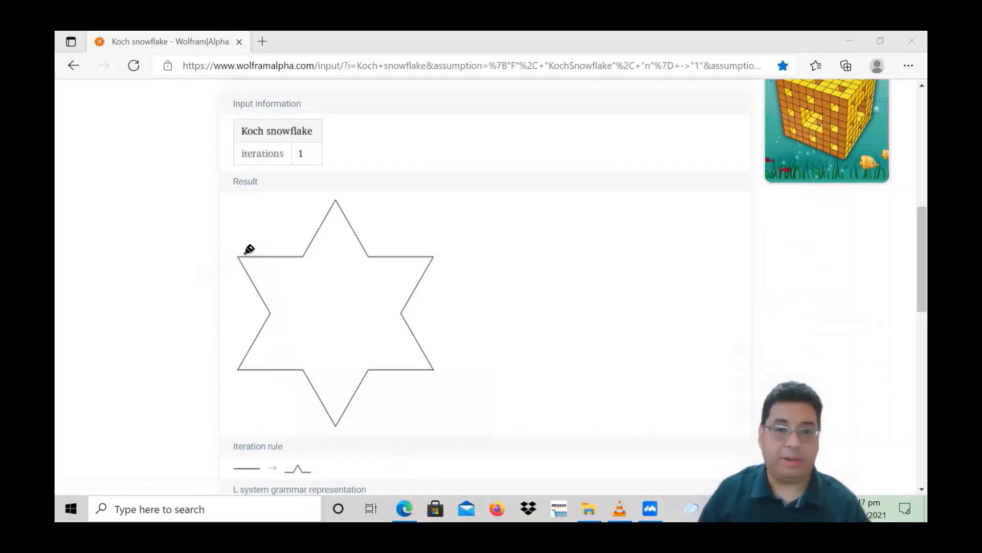
mouse_move(238, 252)
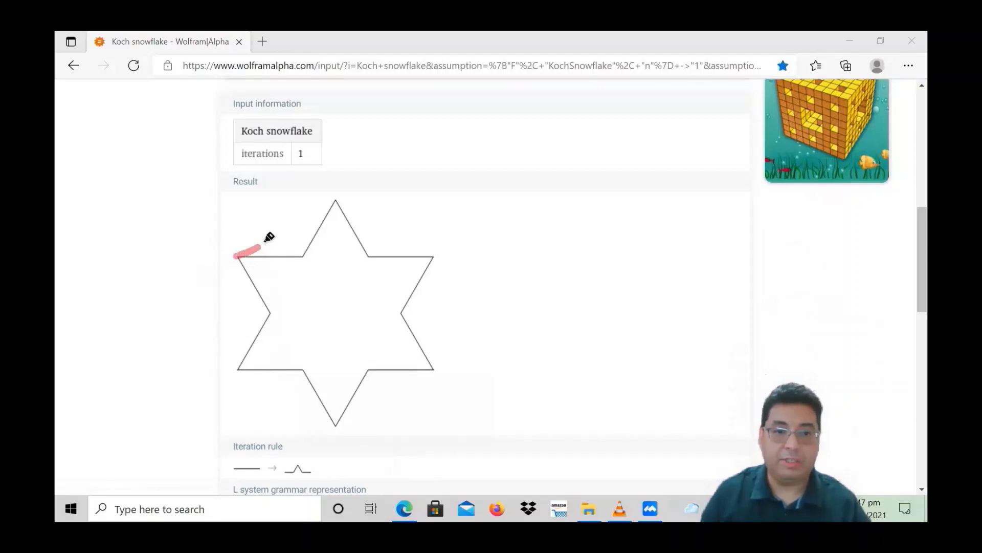
Draw a red hexagon outline joining the star's left, top, right and lower points.
left_click_drag(237, 255, 335, 200)
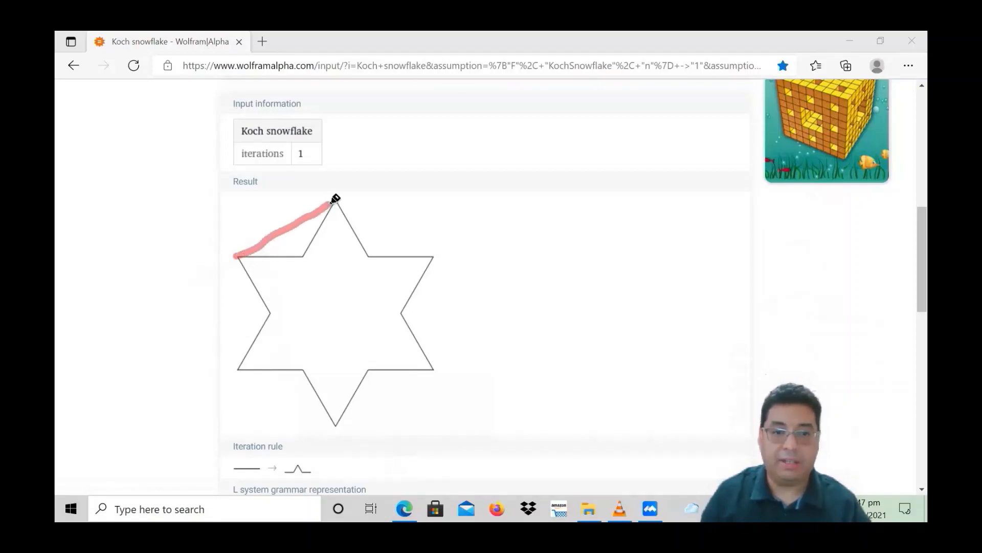
left_click_drag(335, 201, 394, 241)
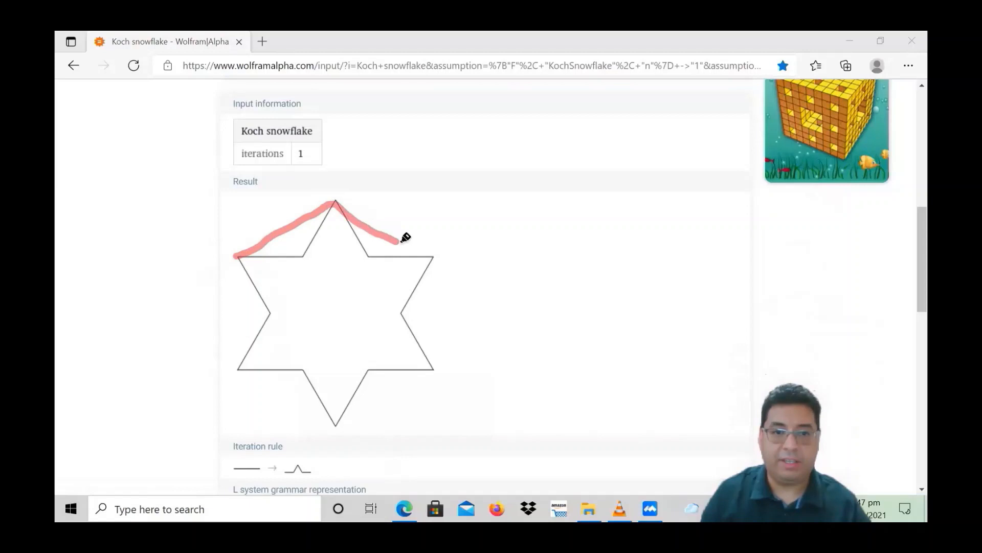
left_click_drag(401, 238, 442, 316)
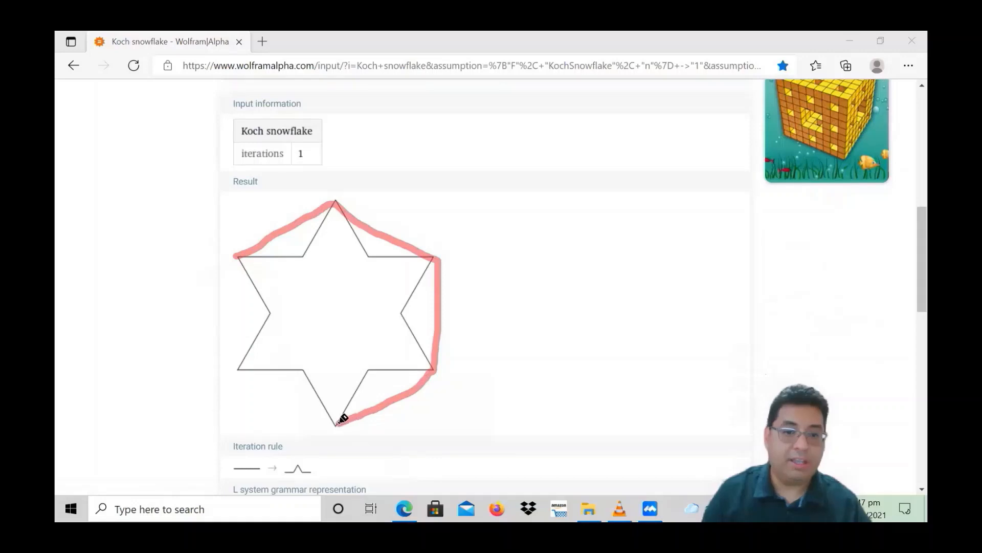
left_click_drag(338, 423, 269, 369)
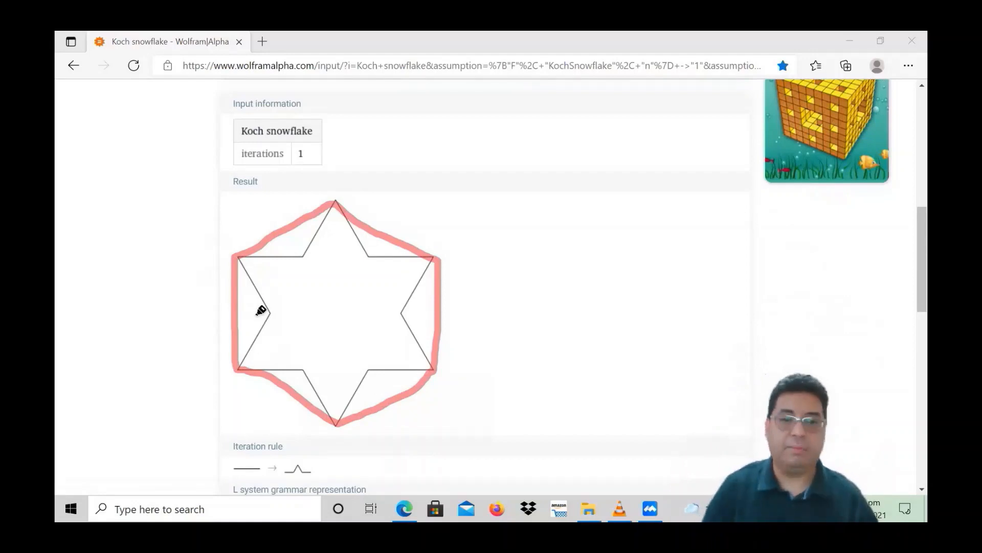
mouse_move(186, 465)
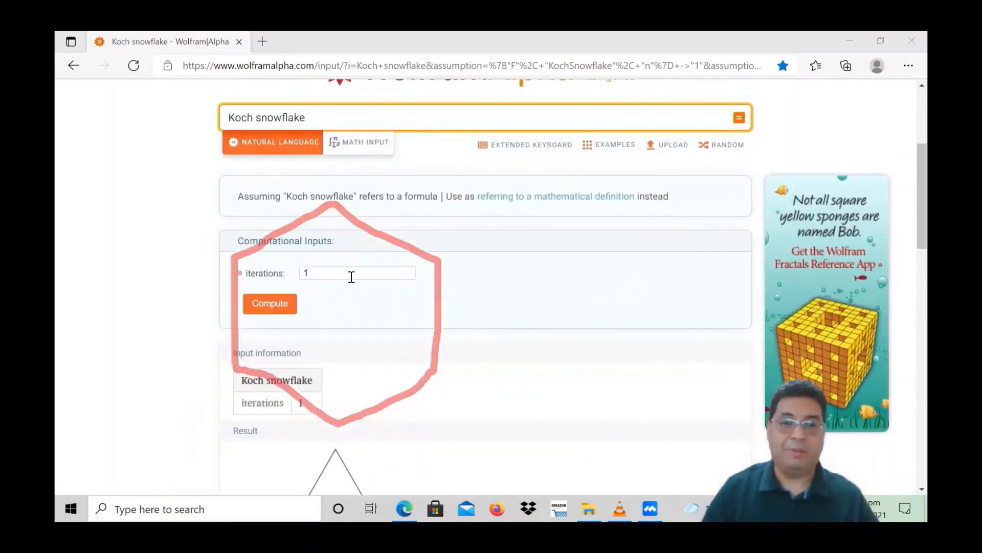
Change the iterations value to 3, recompute, and scroll to the resulting snowflake.
left_click(357, 272)
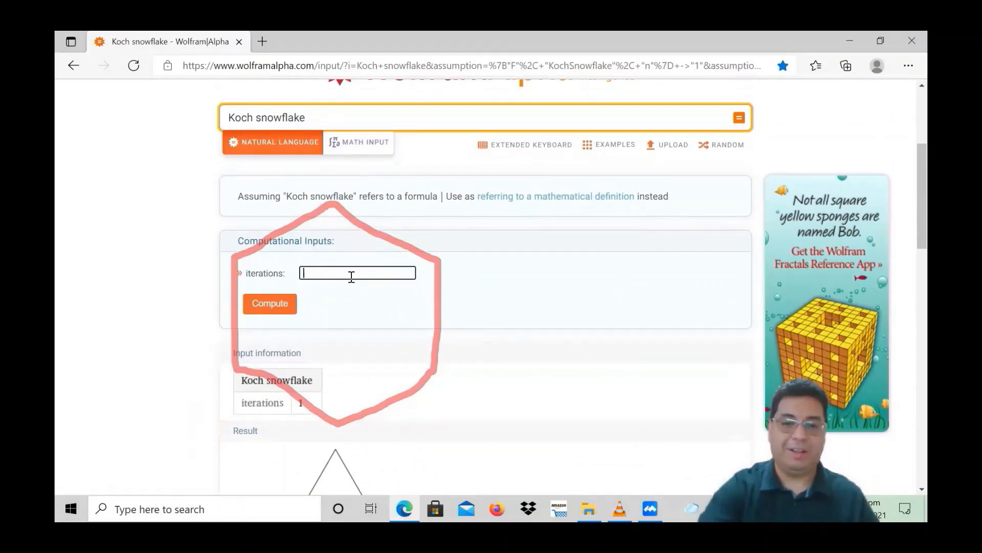
type("3")
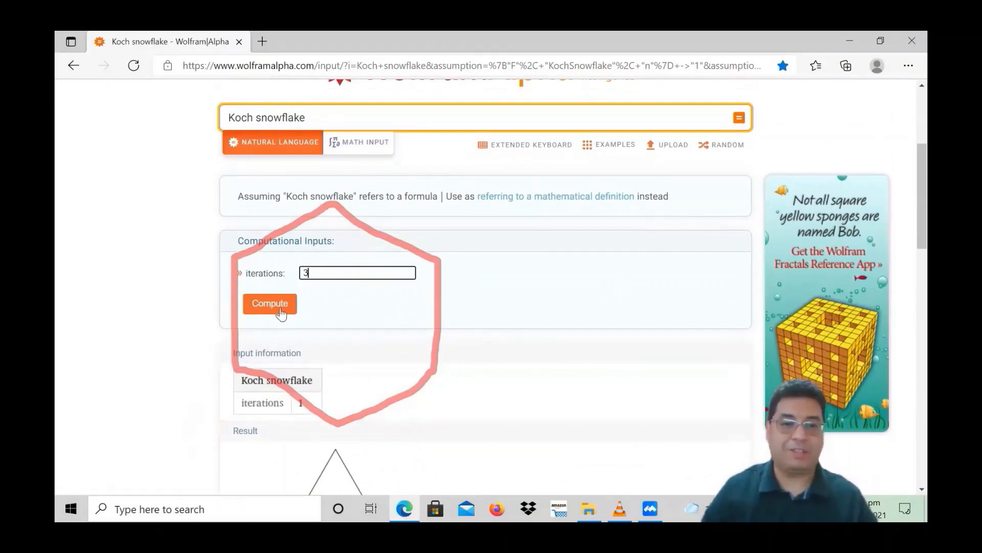
left_click(269, 303)
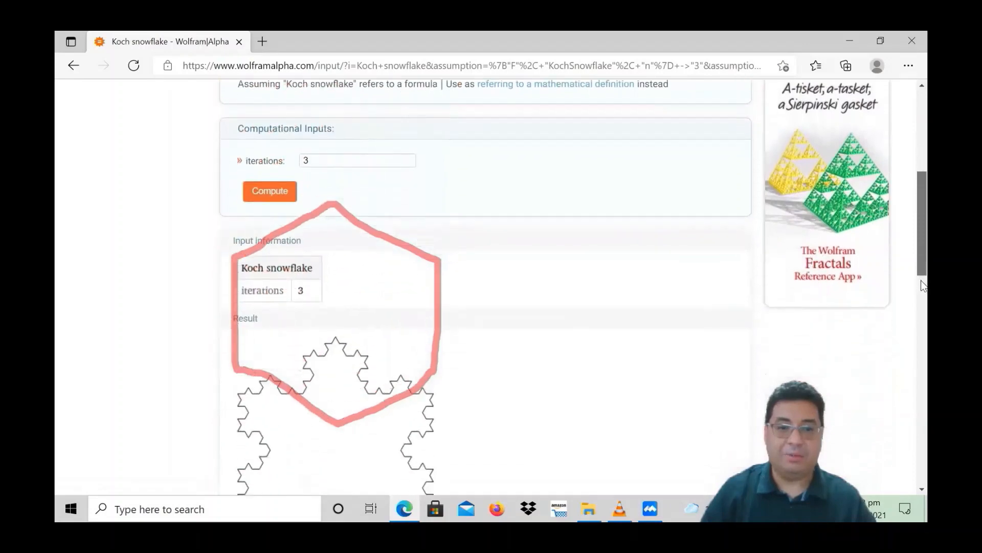
scroll("down", 3)
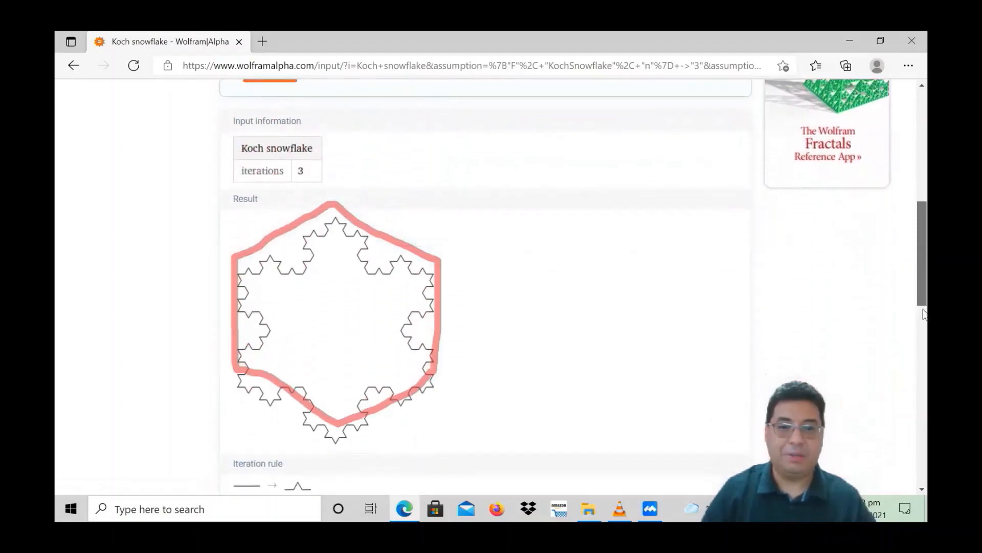
scroll("down", 3)
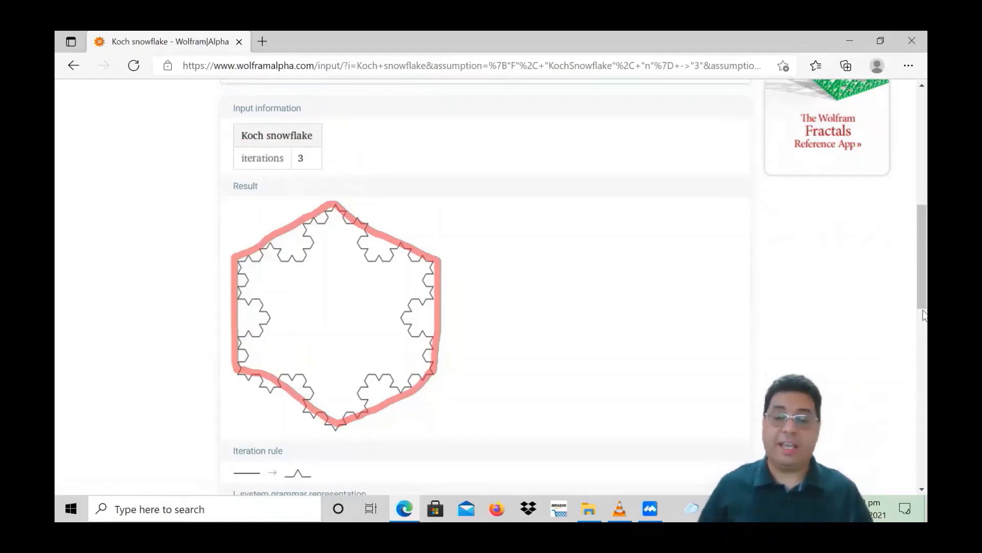
mouse_move(900, 331)
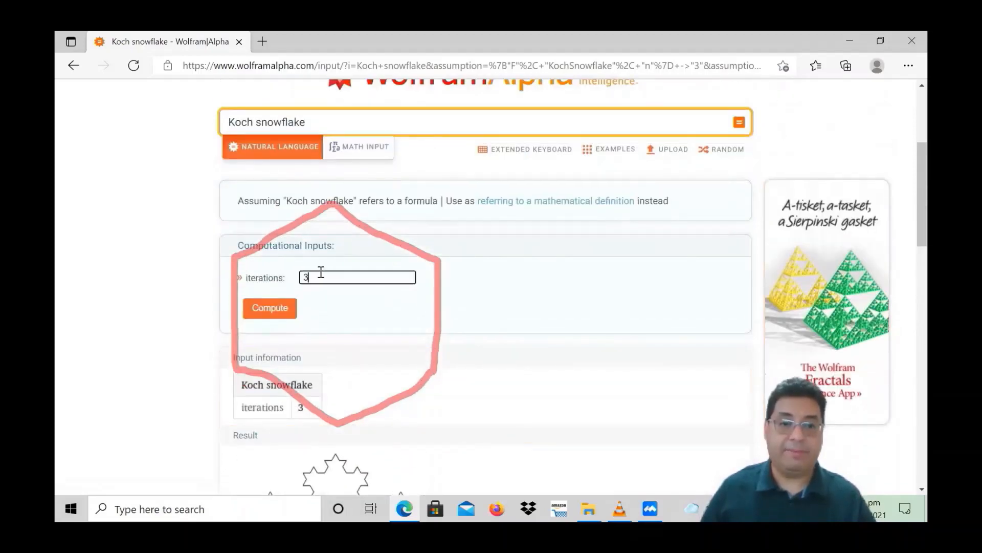
Enter 5 as the iterations value and scroll through the recomputed results.
type("5")
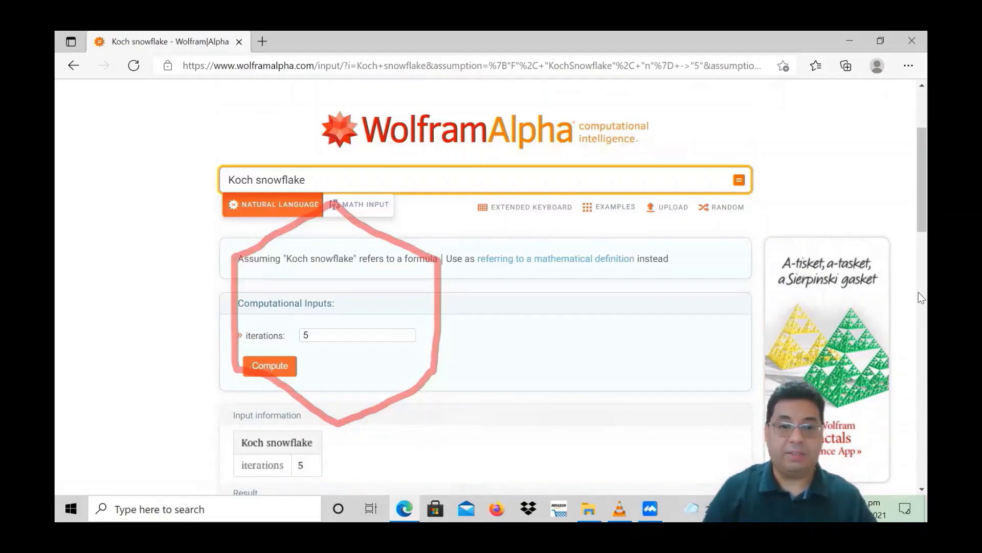
scroll("down", 3)
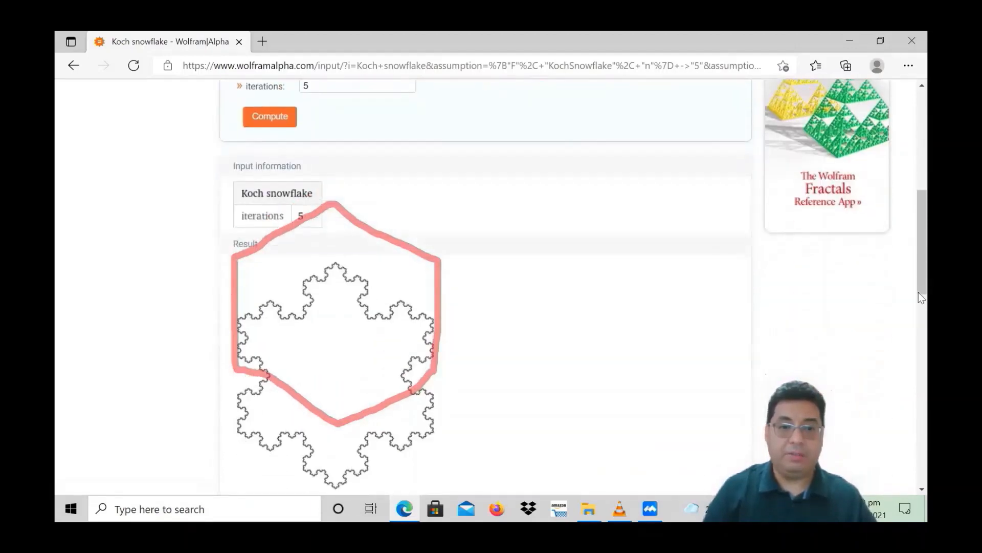
scroll("down", 3)
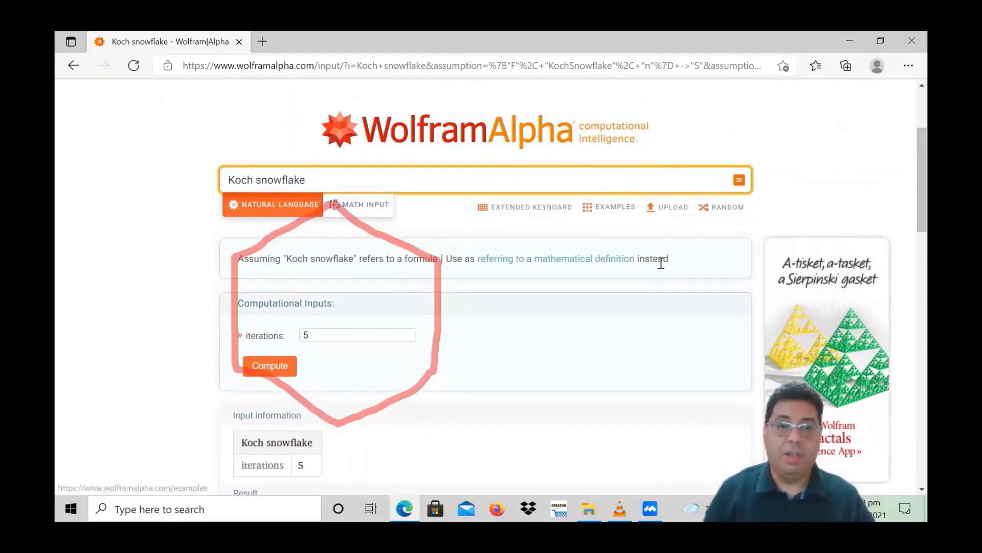
Scroll through grammar, dimensions and limiting properties tables down to Related Queries.
scroll("down", 3)
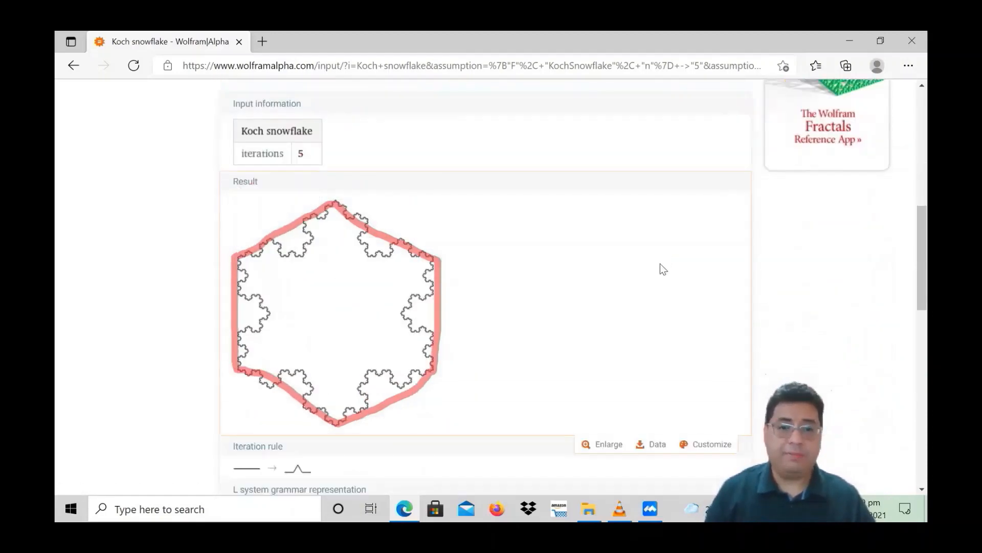
scroll("down", 3)
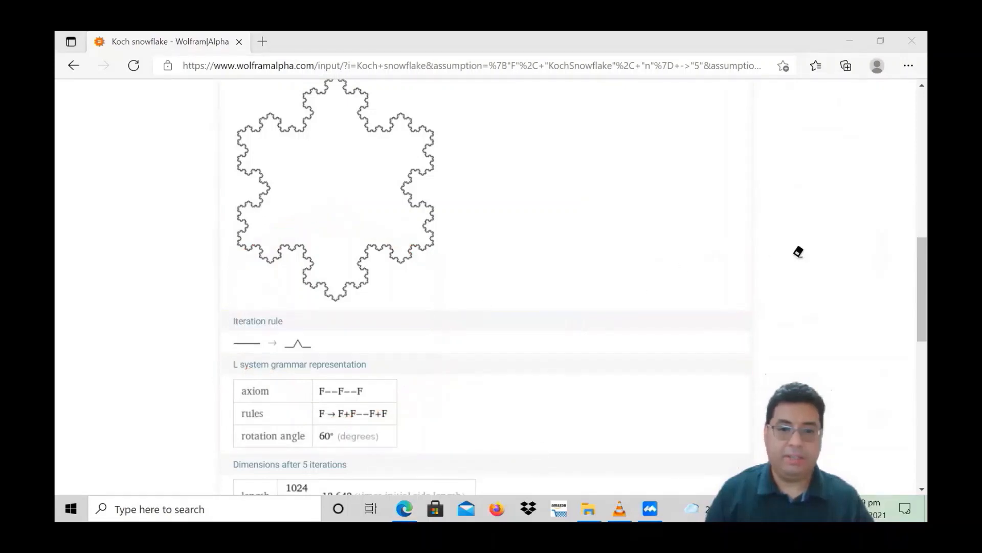
mouse_move(808, 252)
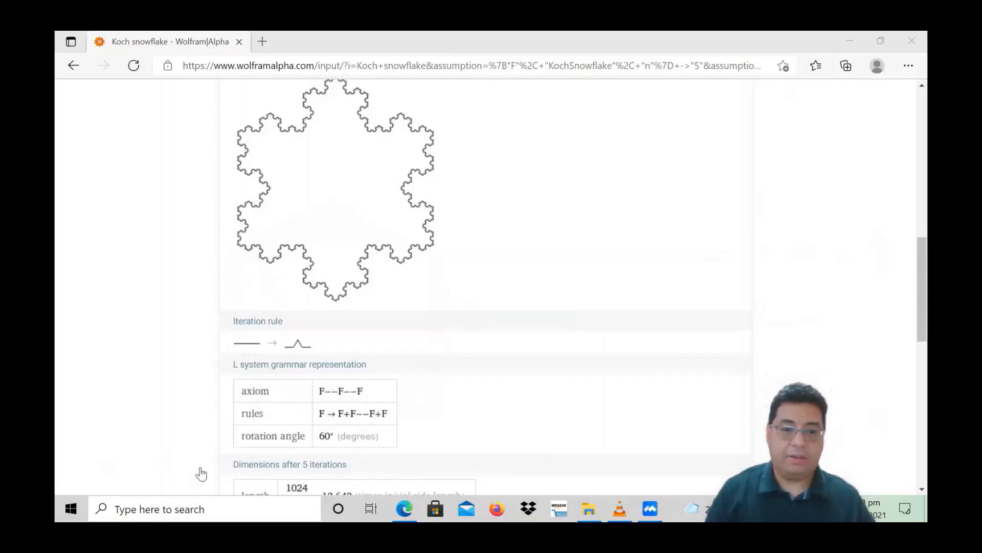
scroll("down", 3)
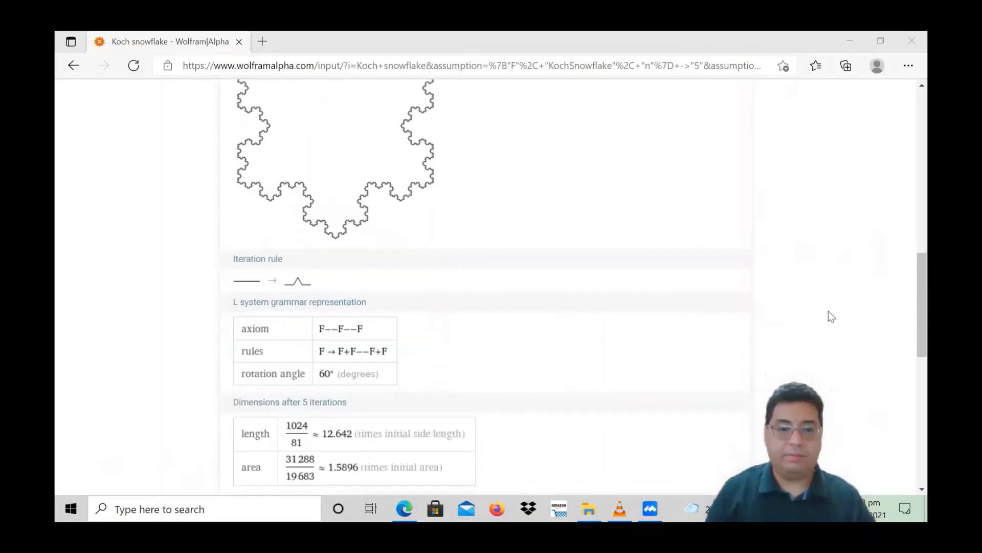
scroll("down", 3)
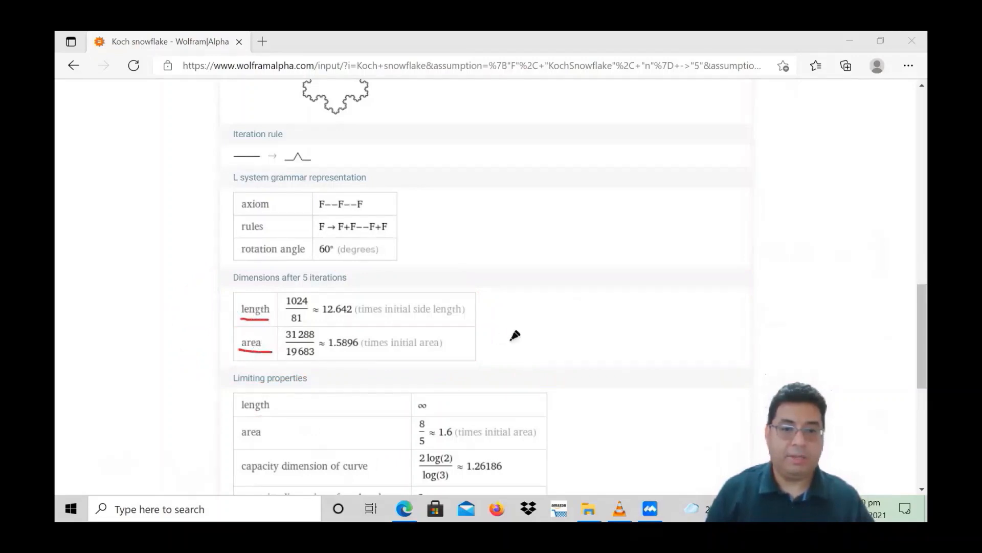
mouse_move(763, 406)
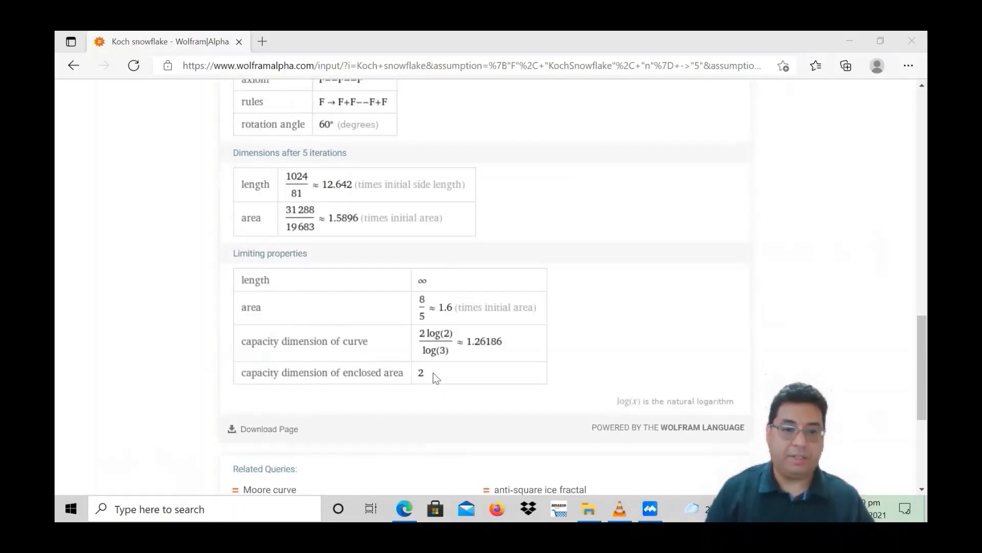
scroll("down", 3)
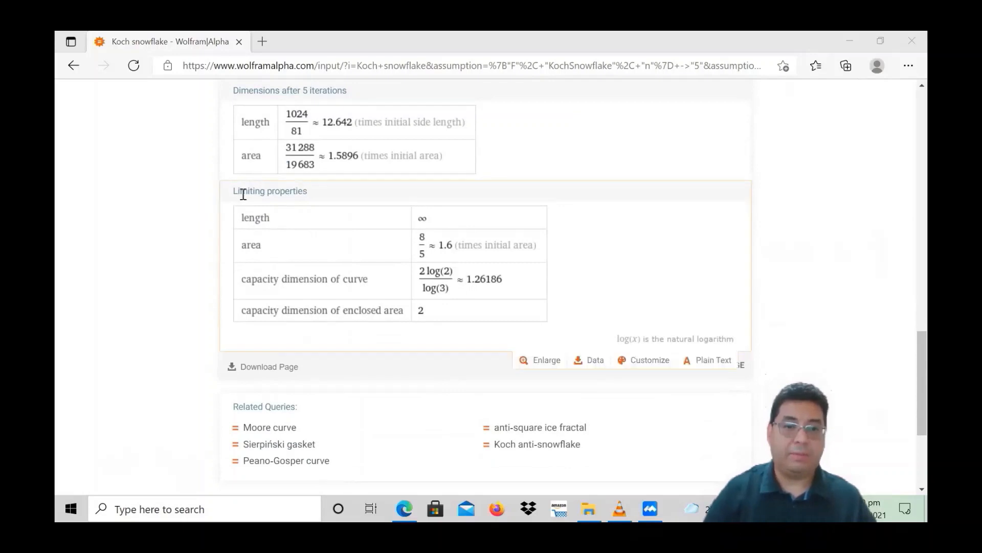
scroll("down", 3)
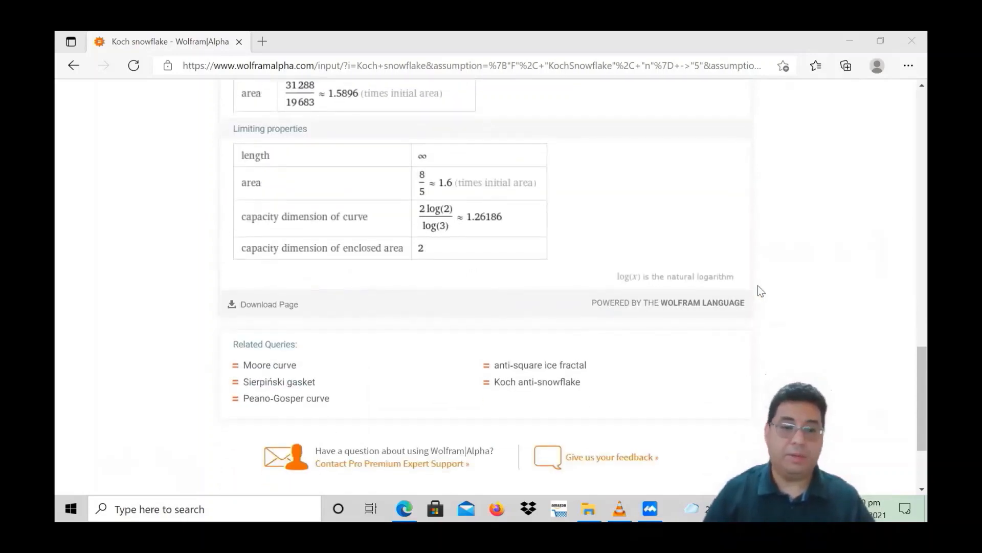
scroll("down", 3)
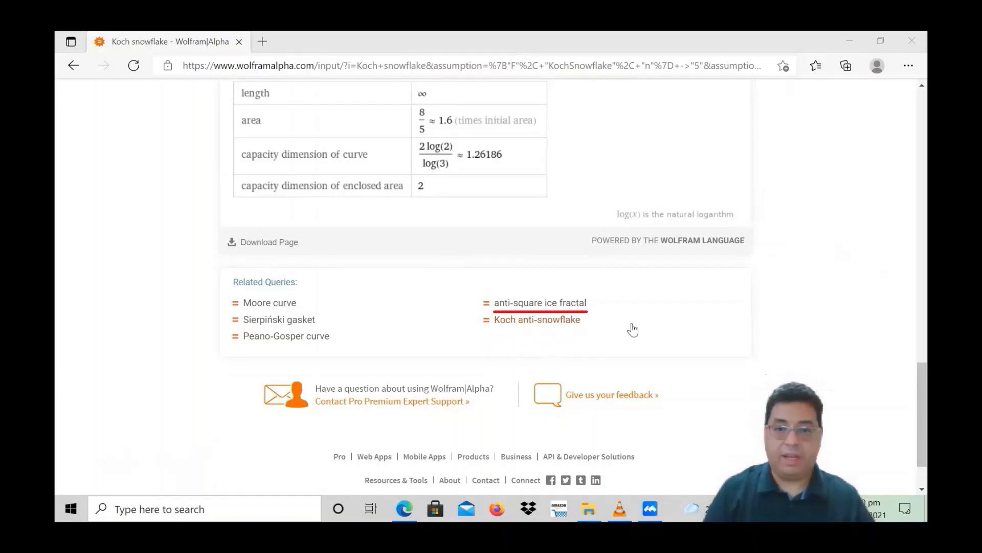
mouse_move(608, 332)
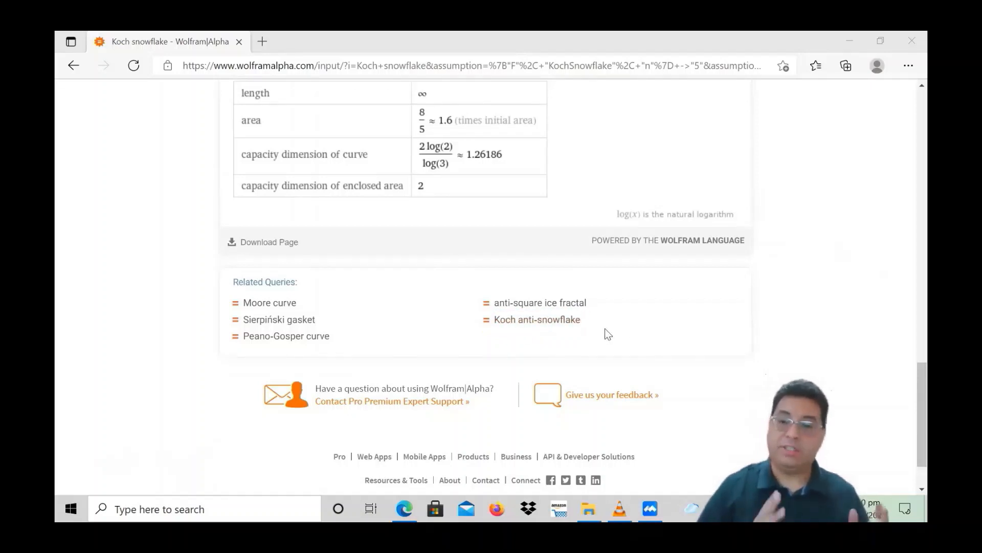